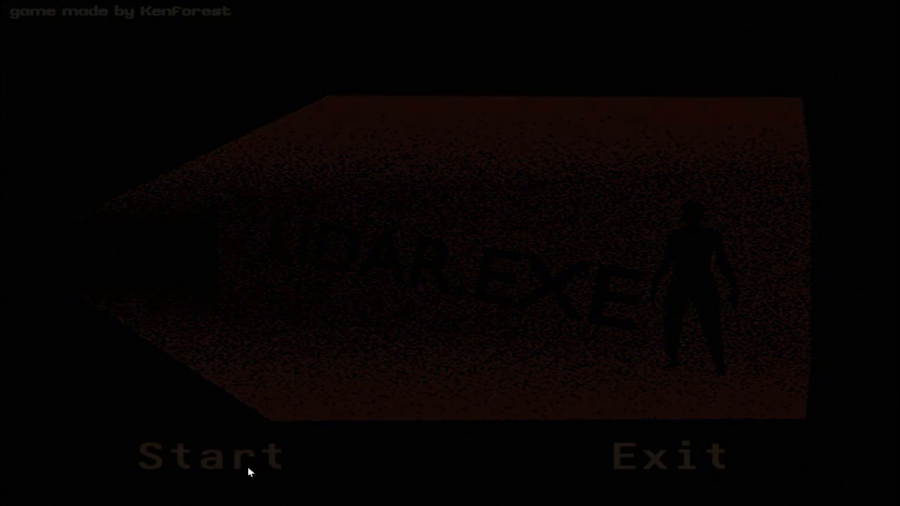
# Start a new game from the LiDAR.EXE title screen into the first dark room.
pyautogui.click(208, 455)
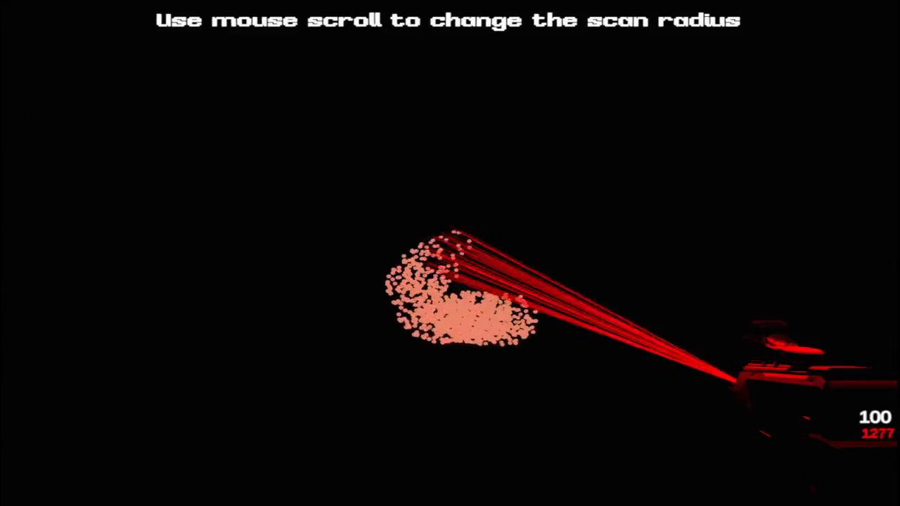
# Widen the scan radius and sweep the first room until walls, floor and doorway appear.
pyautogui.scroll(3)
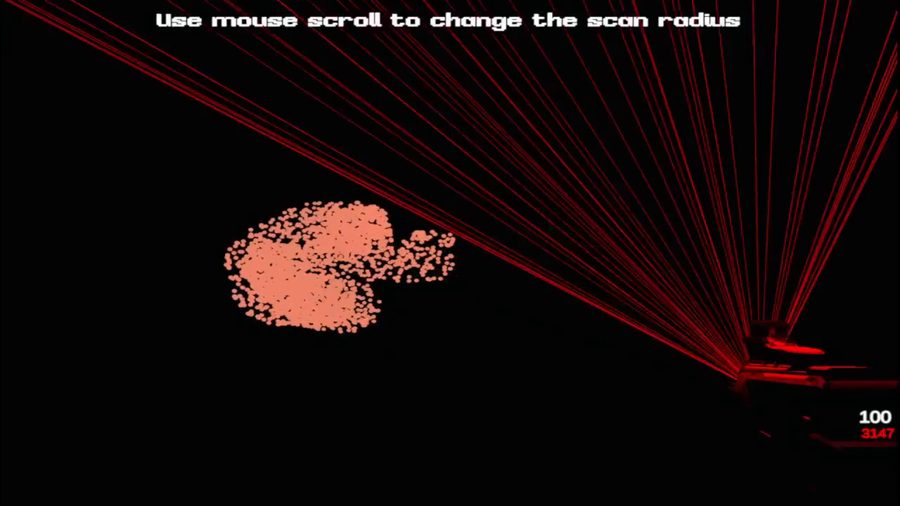
pyautogui.scroll(3)
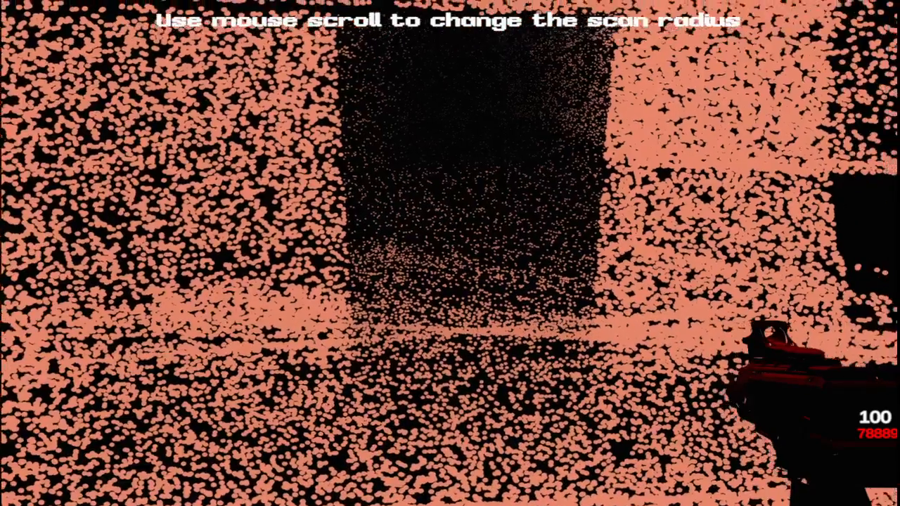
# Move through the doorway and scan the next space's ceiling band and floor, adjusting radius.
pyautogui.scroll(-3)
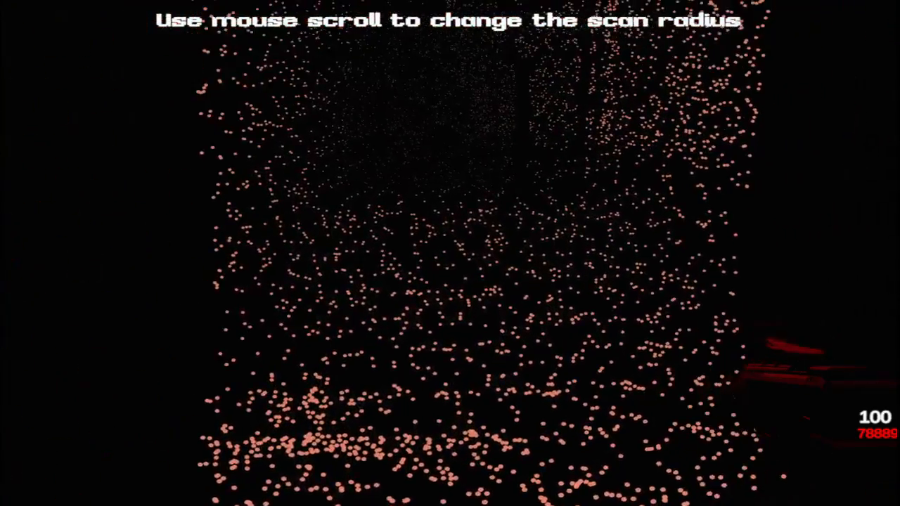
pyautogui.scroll(3)
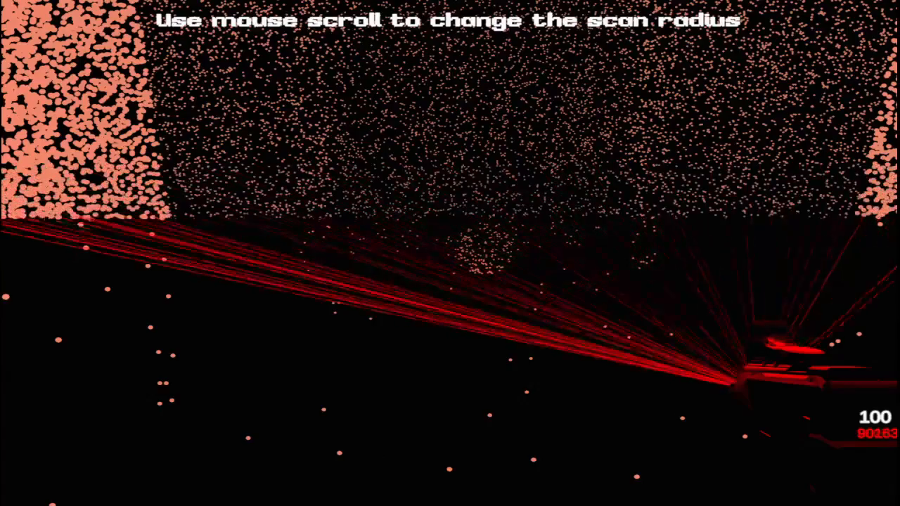
pyautogui.scroll(3)
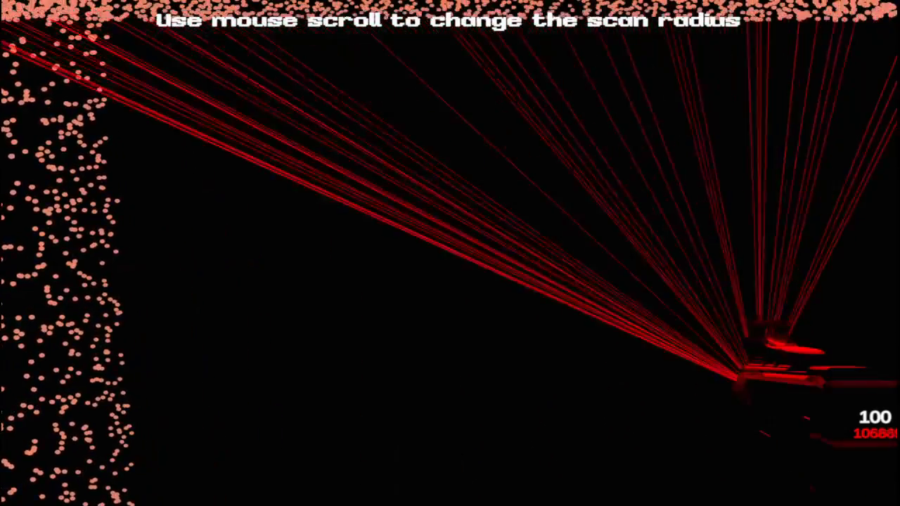
pyautogui.scroll(3)
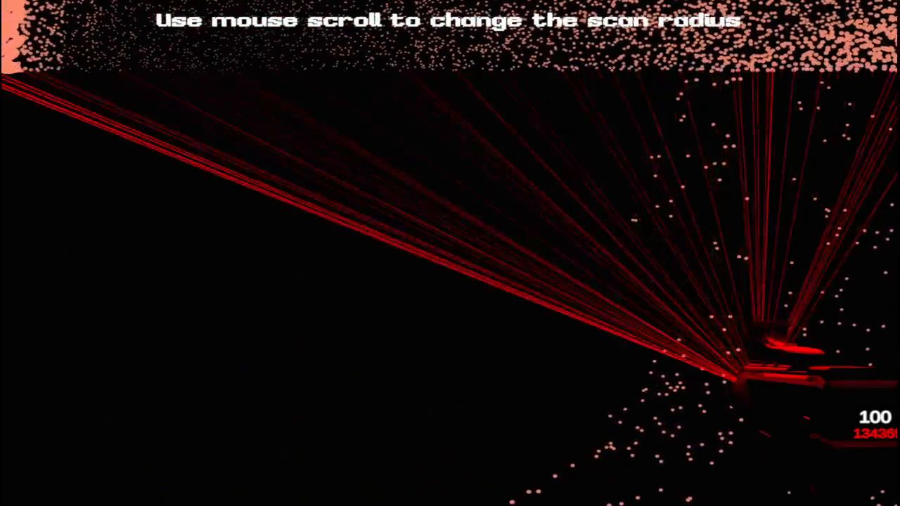
# Scan the second room's walls, corner and further doorway into a dense point cloud.
pyautogui.scroll(3)
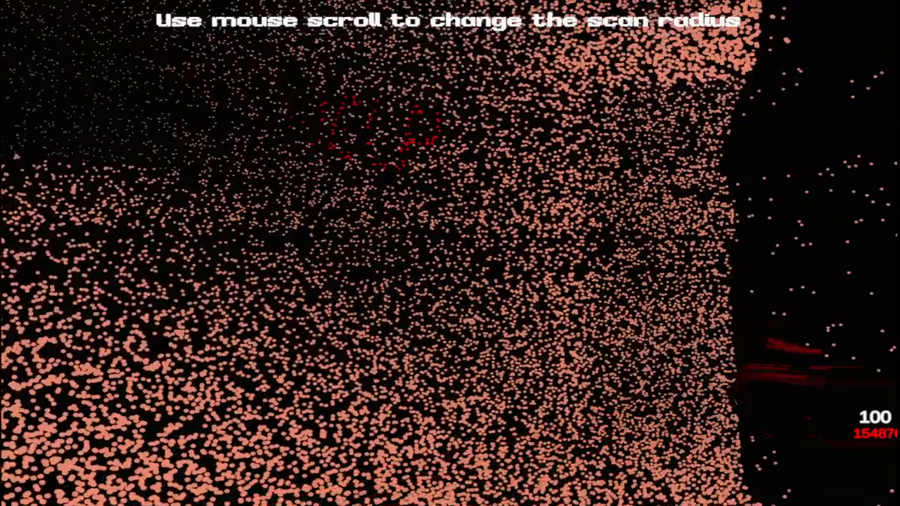
pyautogui.scroll(-3)
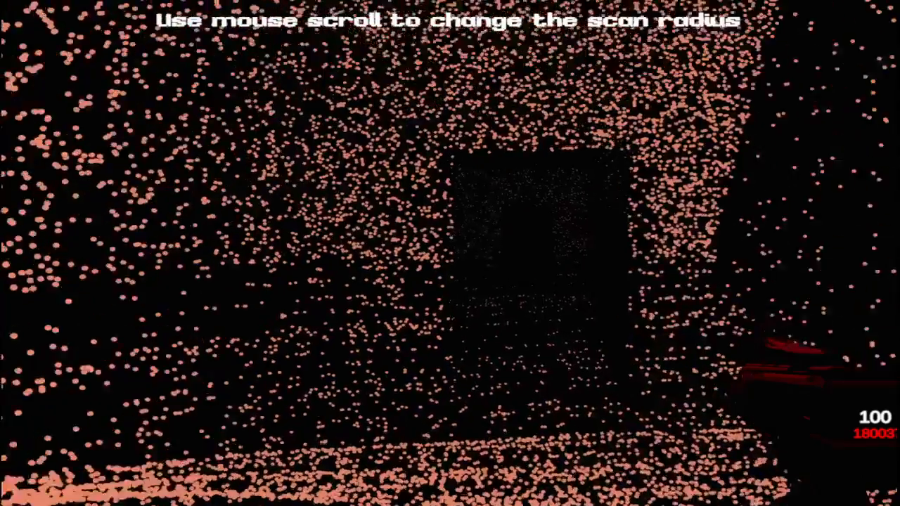
pyautogui.scroll(-3)
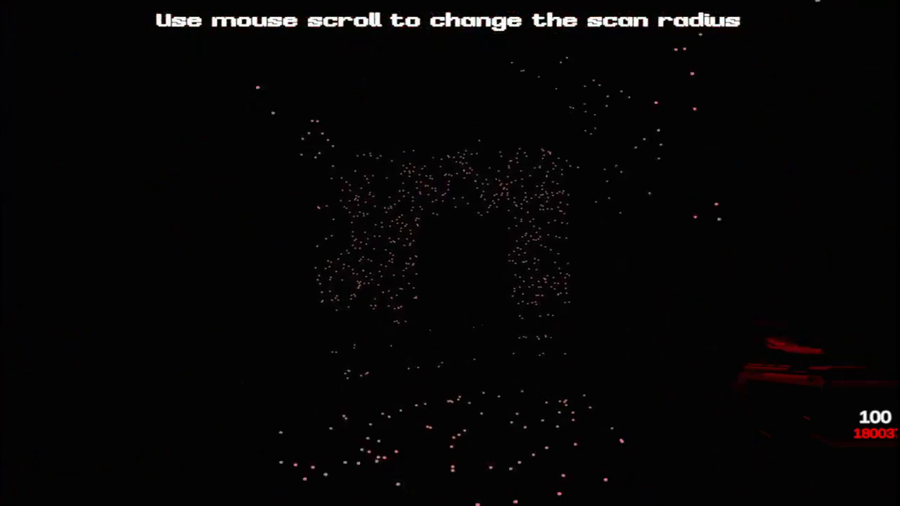
pyautogui.scroll(3)
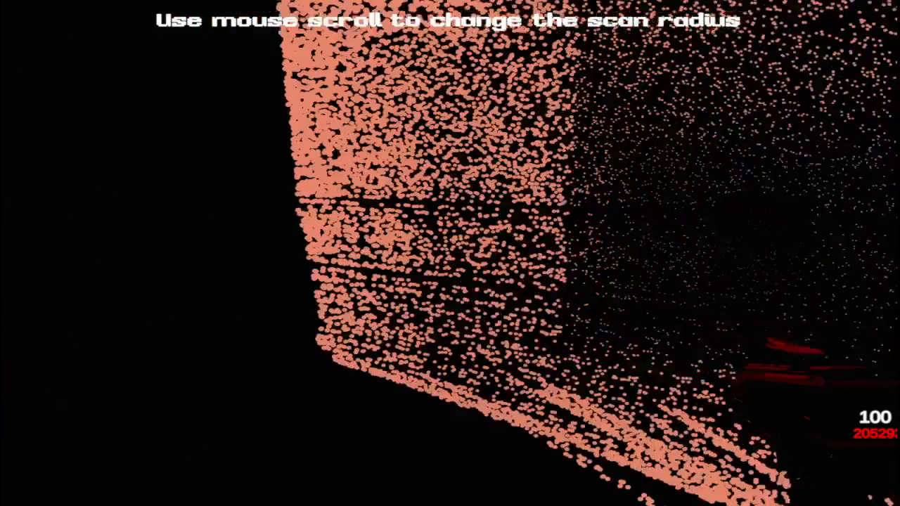
pyautogui.scroll(-3)
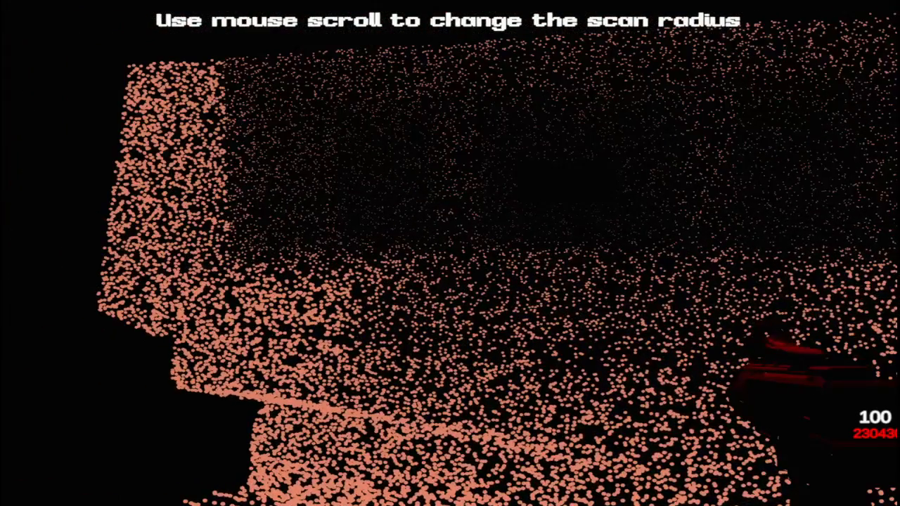
pyautogui.scroll(-3)
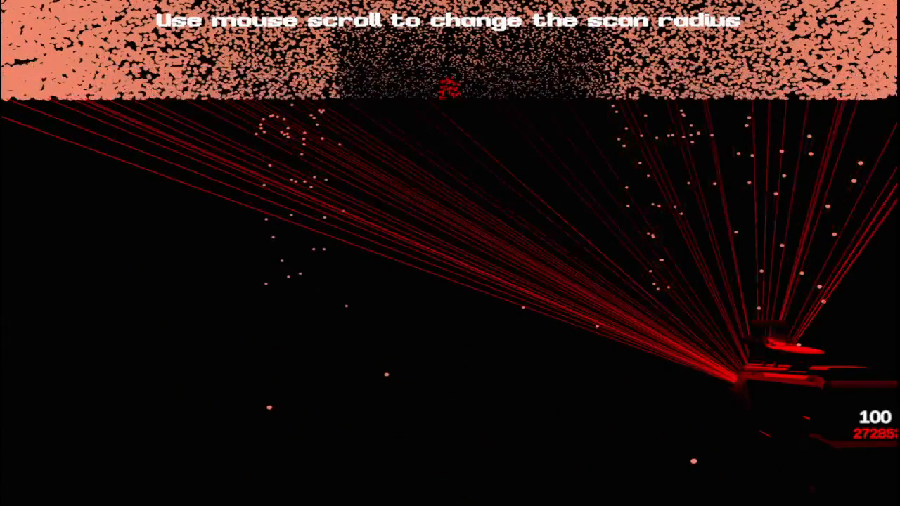
# Sweep the far wall and doorway until a dark silhouette and pillar shapes are revealed.
pyautogui.scroll(3)
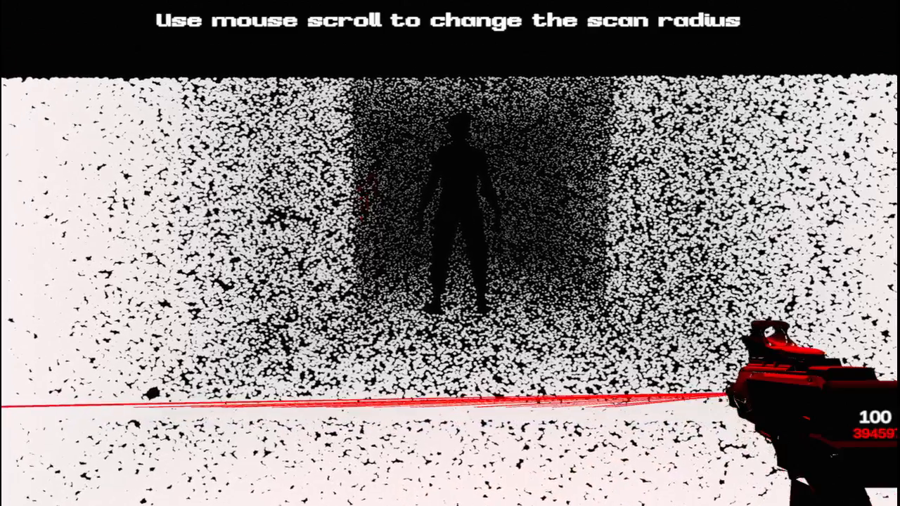
pyautogui.scroll(-3)
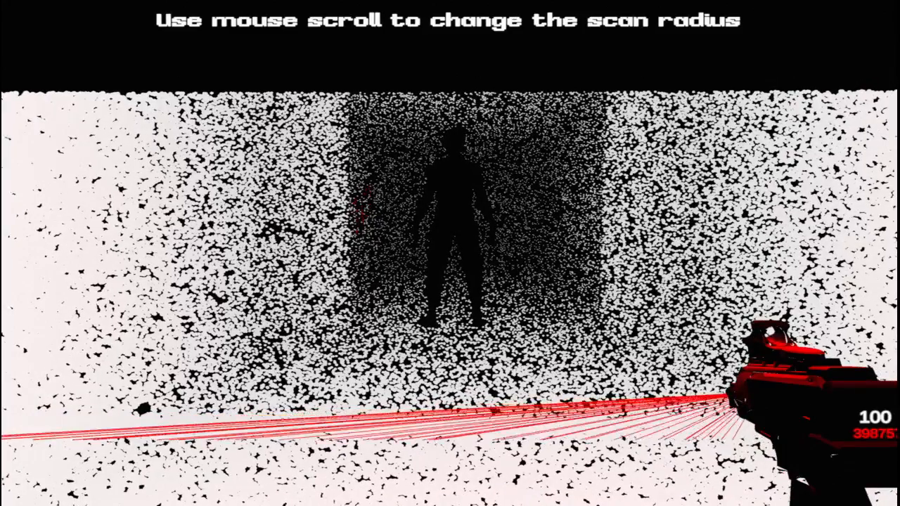
pyautogui.scroll(-3)
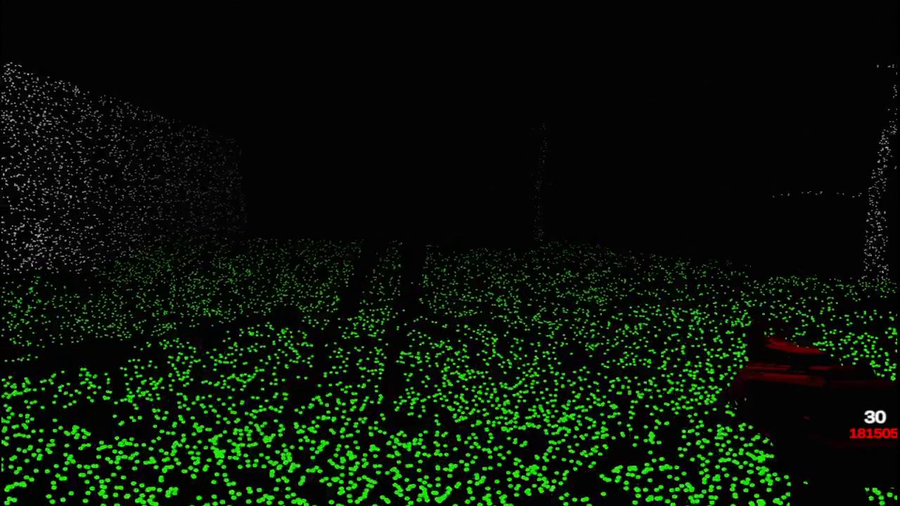
pyautogui.moveTo(450, 253)
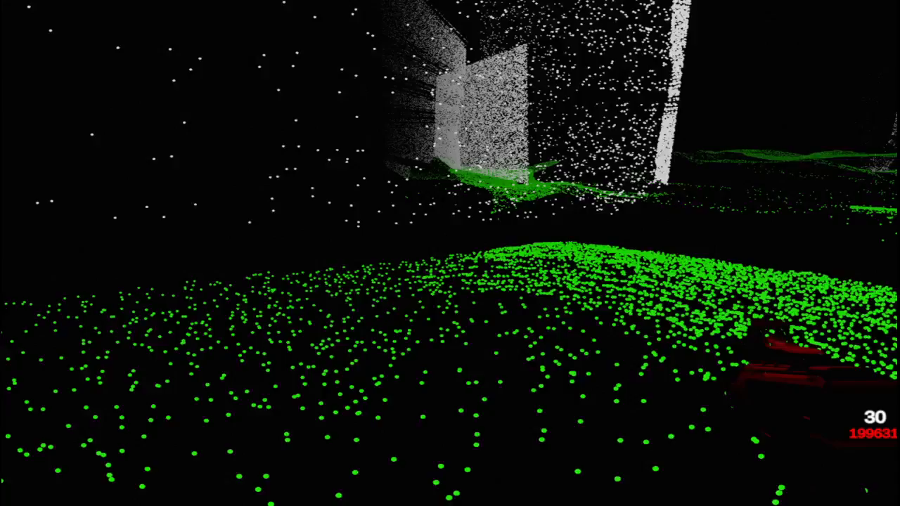
pyautogui.moveTo(450, 253)
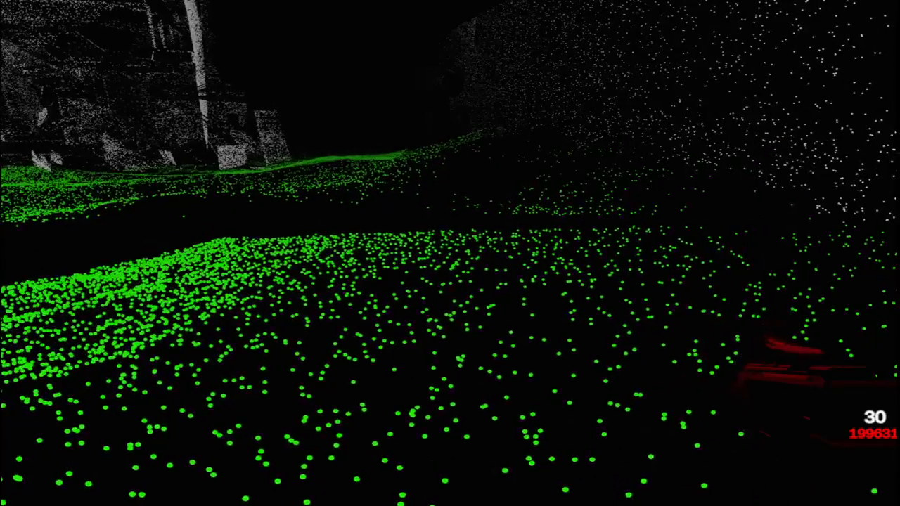